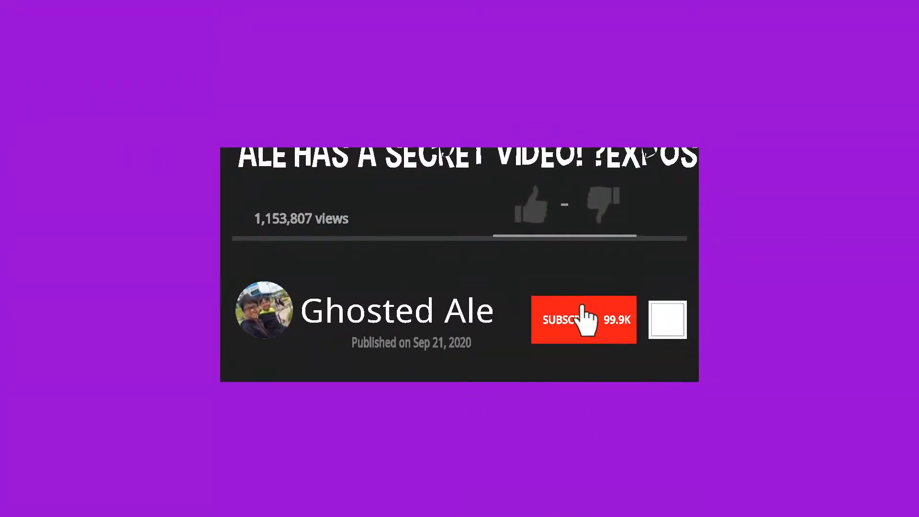
{"action": "left_click", "coordinate": [584, 320]}
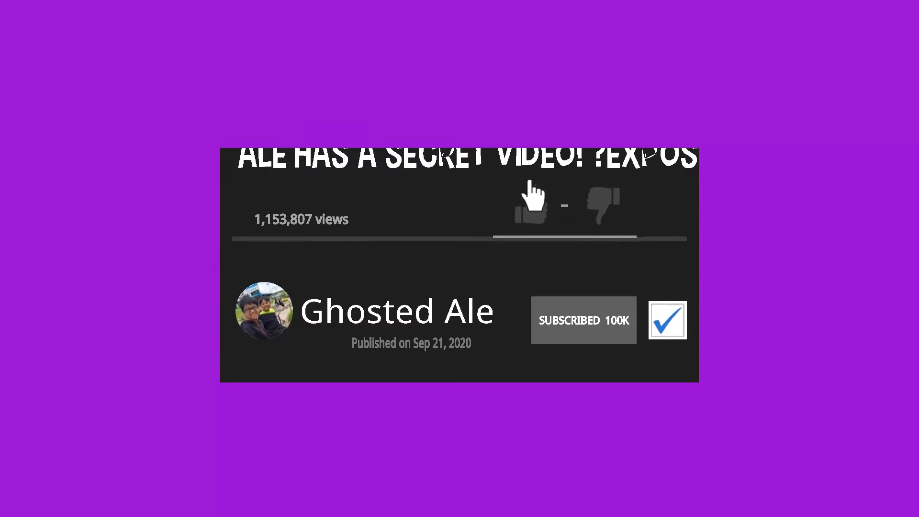
{"action": "left_click", "coordinate": [533, 207]}
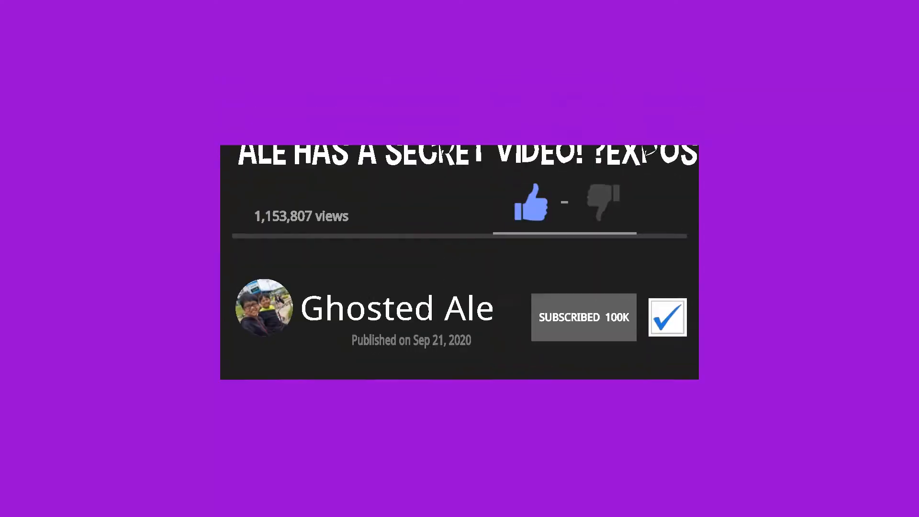